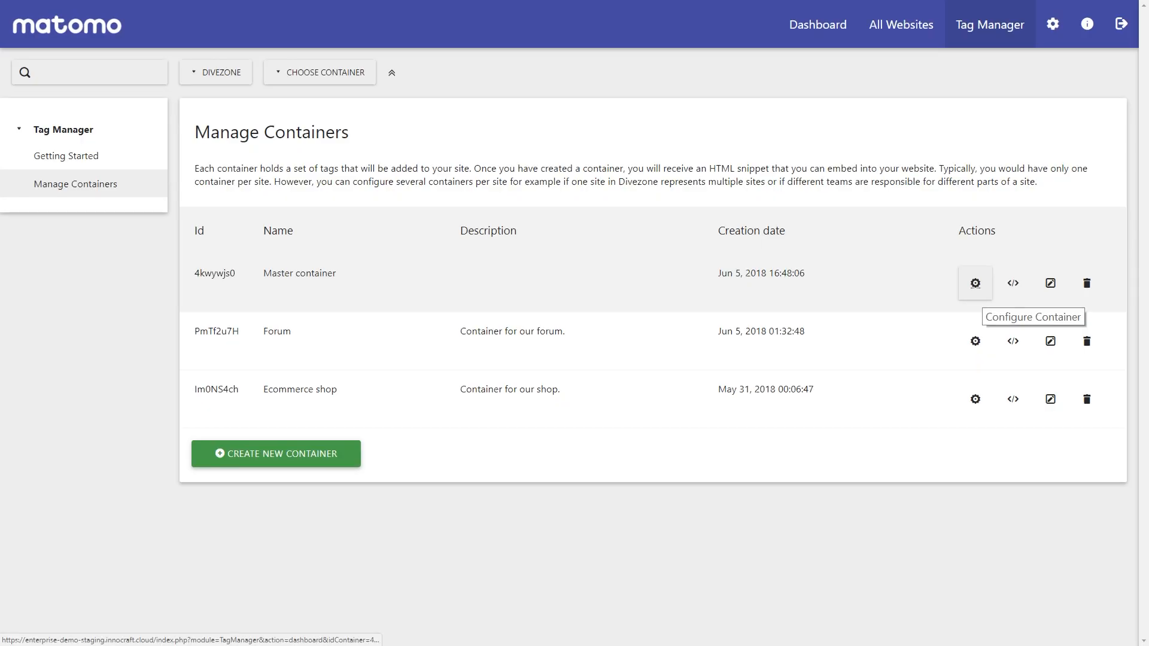
# Start a new Divezone Analytics tag in the Master container, named 'Divezone Analytics (1)'.
pyautogui.click(976, 283)
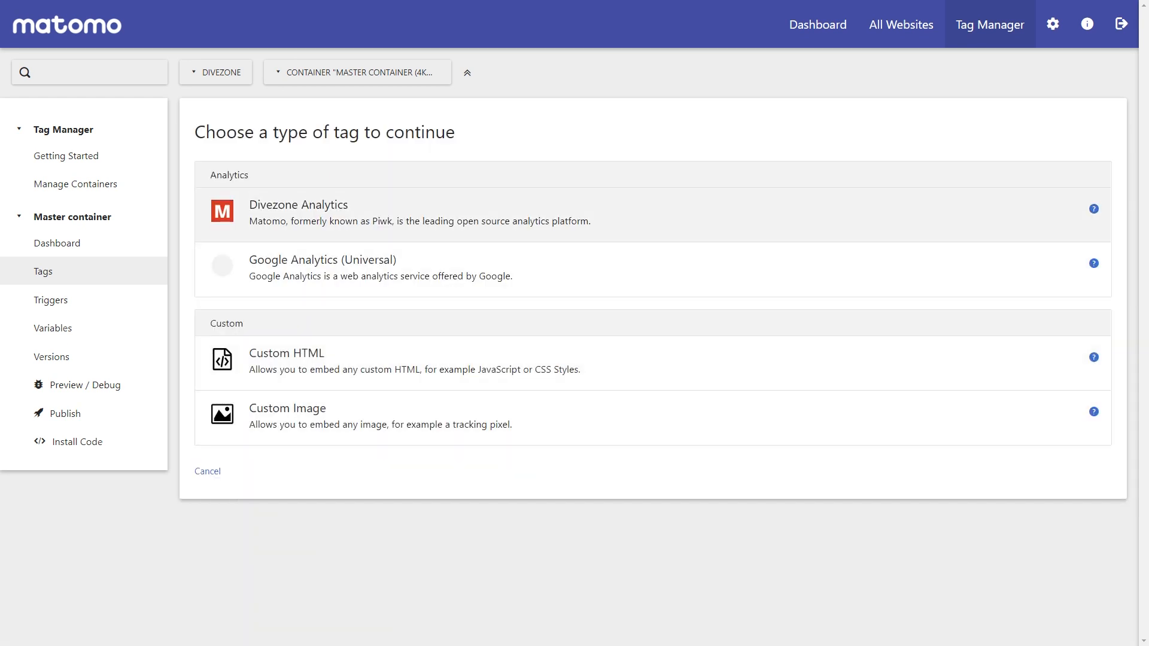
pyautogui.click(298, 212)
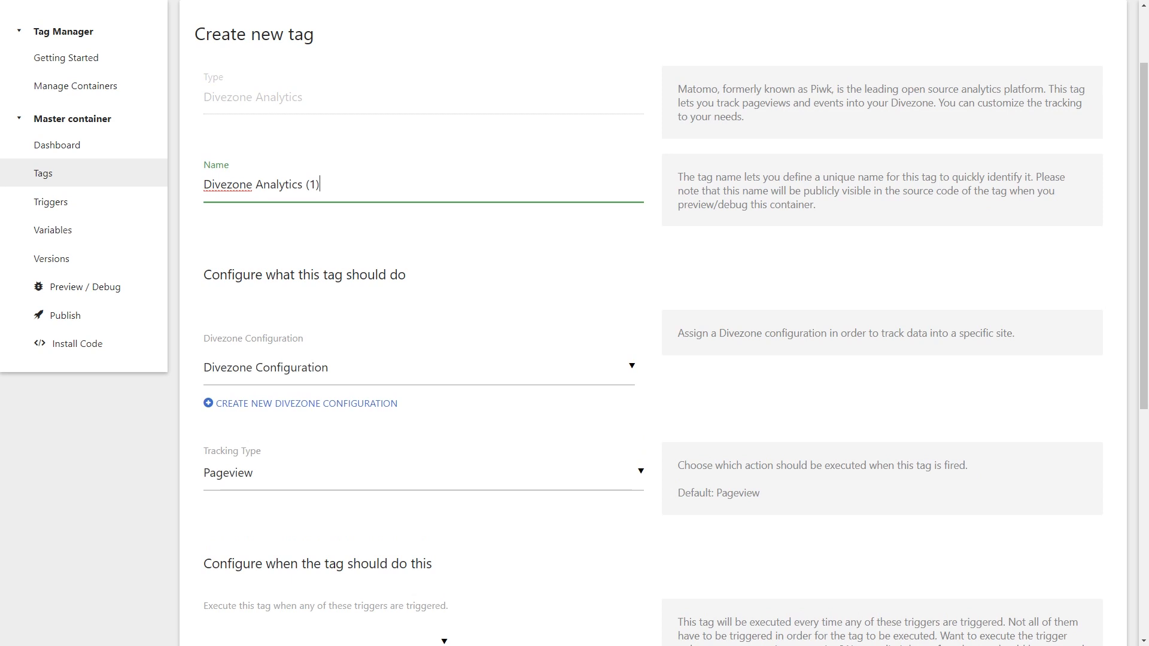
# Review the tag form's Tracking Type choices before moving to the container's triggers.
pyautogui.scroll(-3)
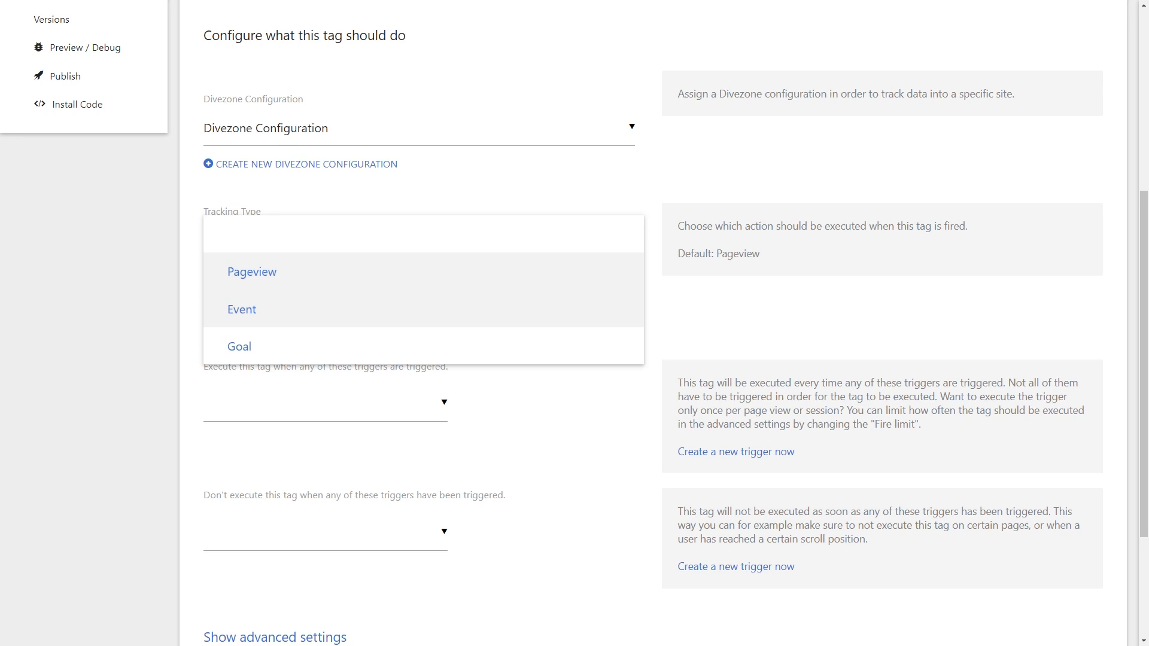
pyautogui.click(242, 309)
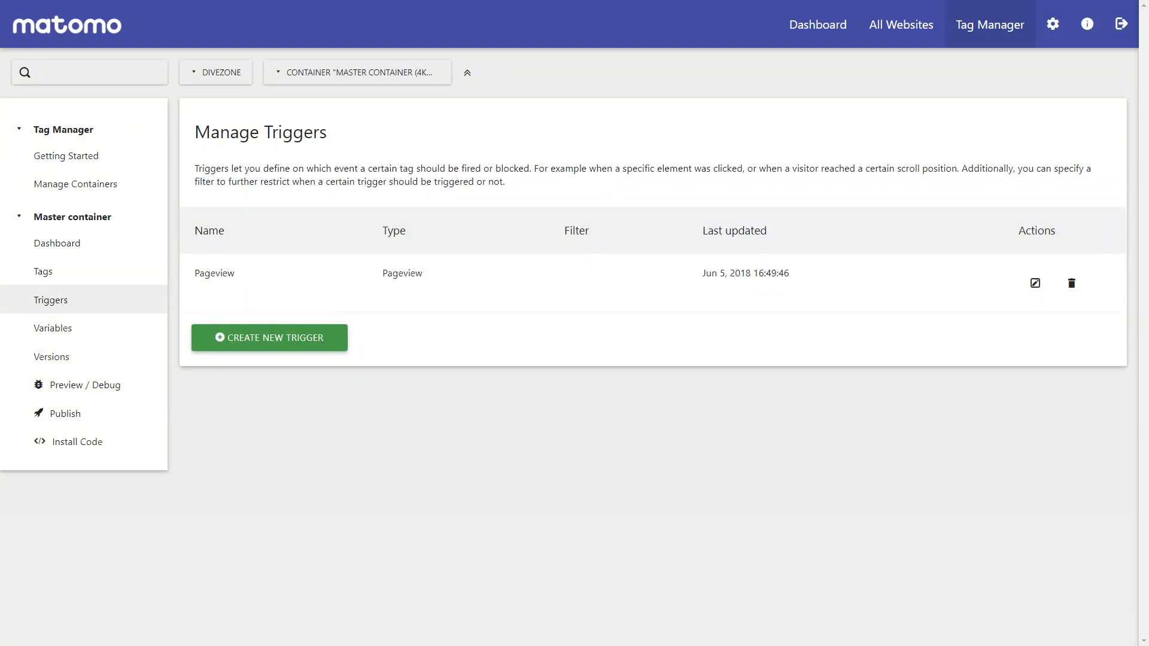
# Browse the new-trigger type list and dismiss the Install Code dialog, which lists no releases.
pyautogui.click(269, 337)
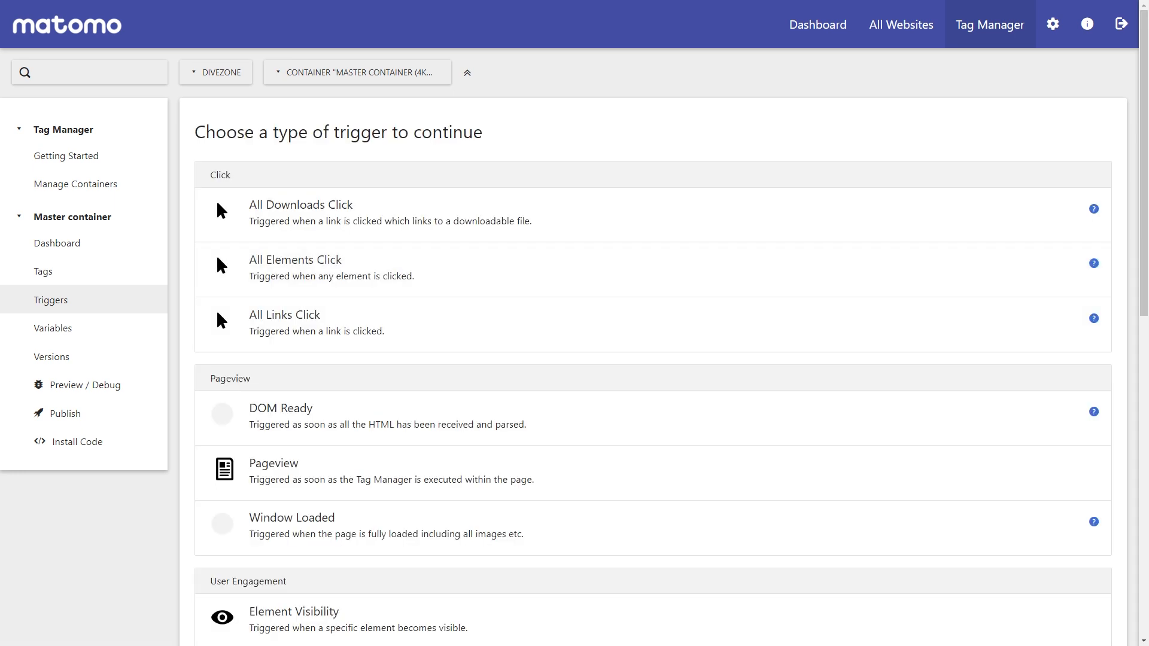
pyautogui.scroll(-3)
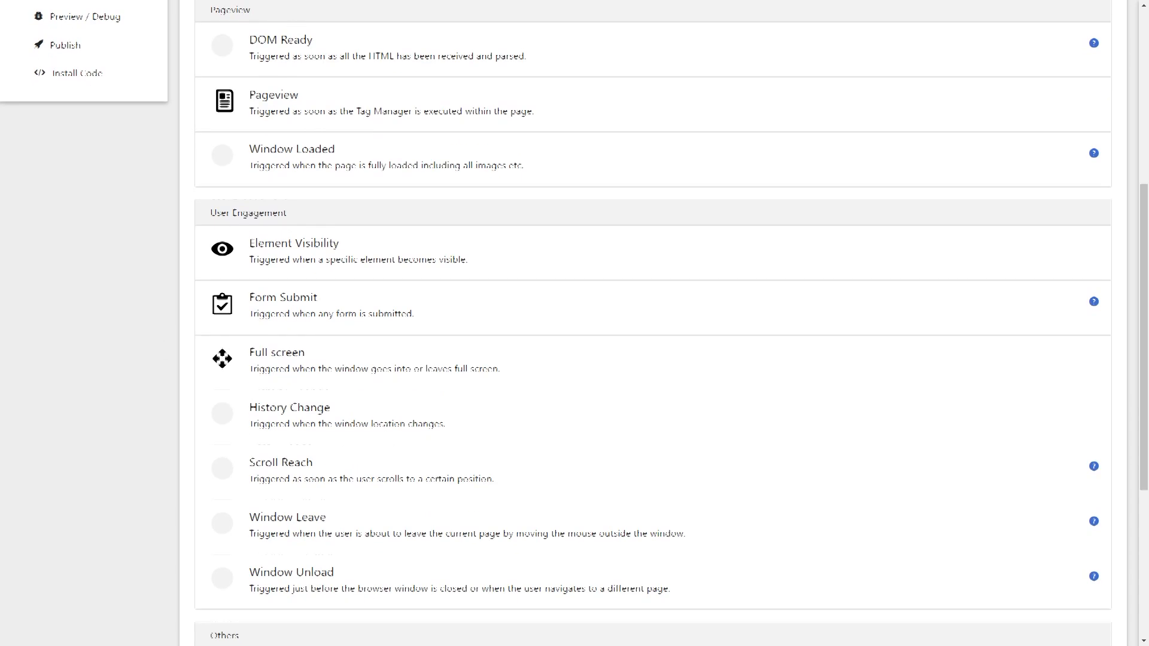
pyautogui.scroll(-3)
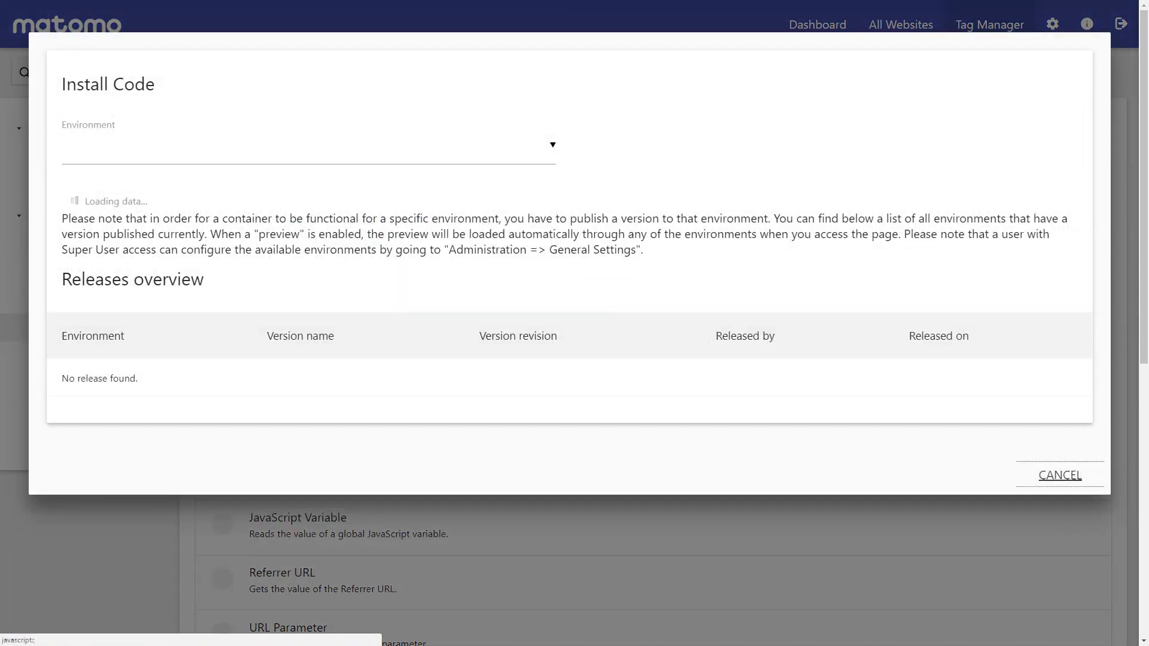
pyautogui.click(306, 146)
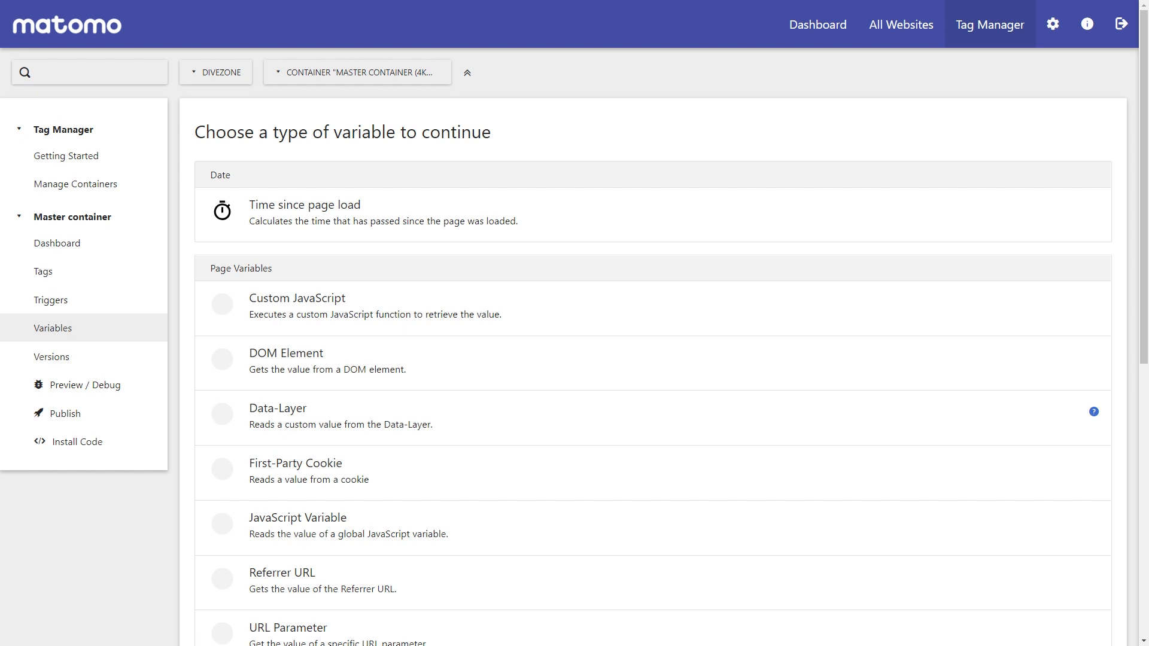
# Start a JavaScript Variable named 'JavaScript Variable' with its advanced settings expanded.
pyautogui.scroll(-3)
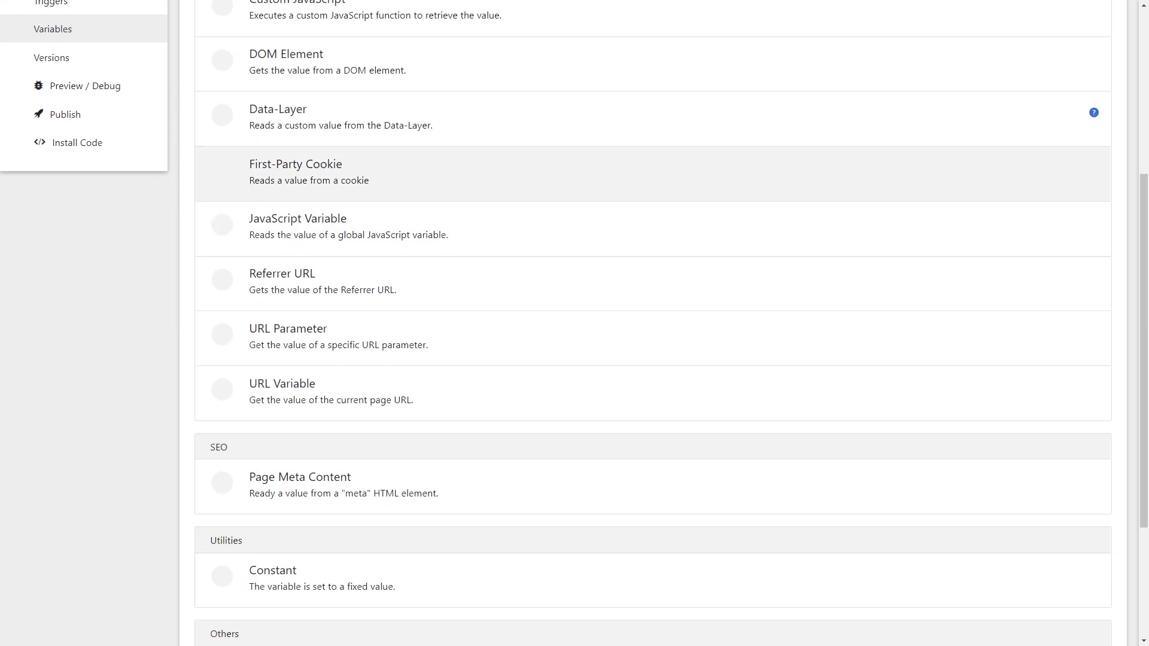
pyautogui.click(298, 218)
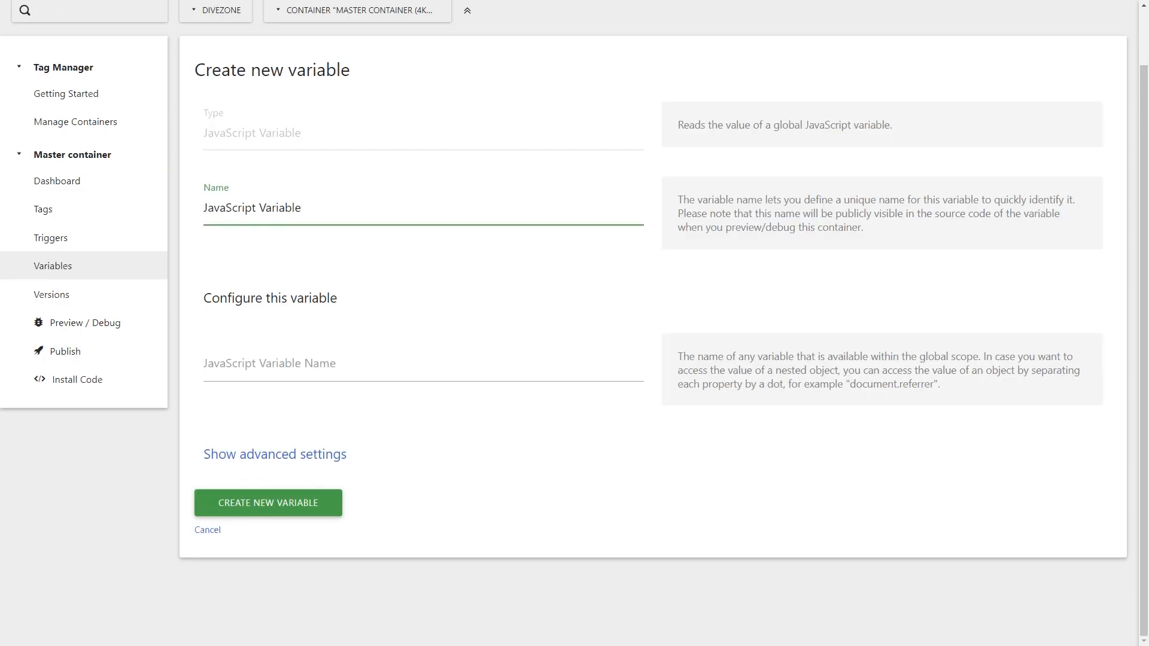
pyautogui.click(274, 454)
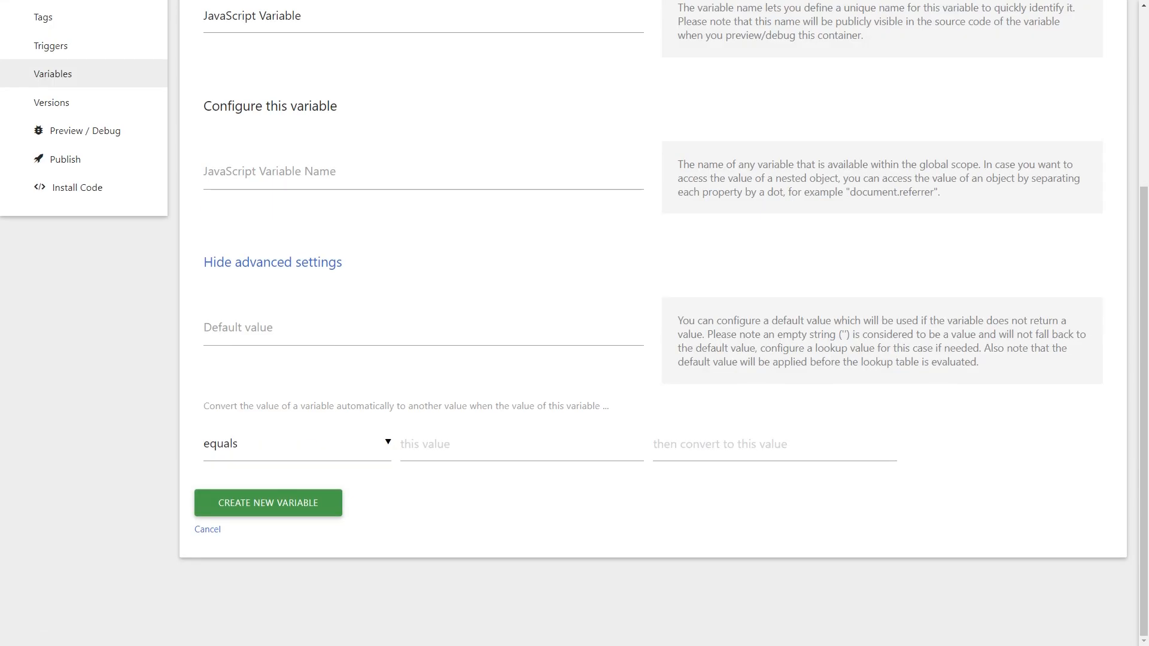